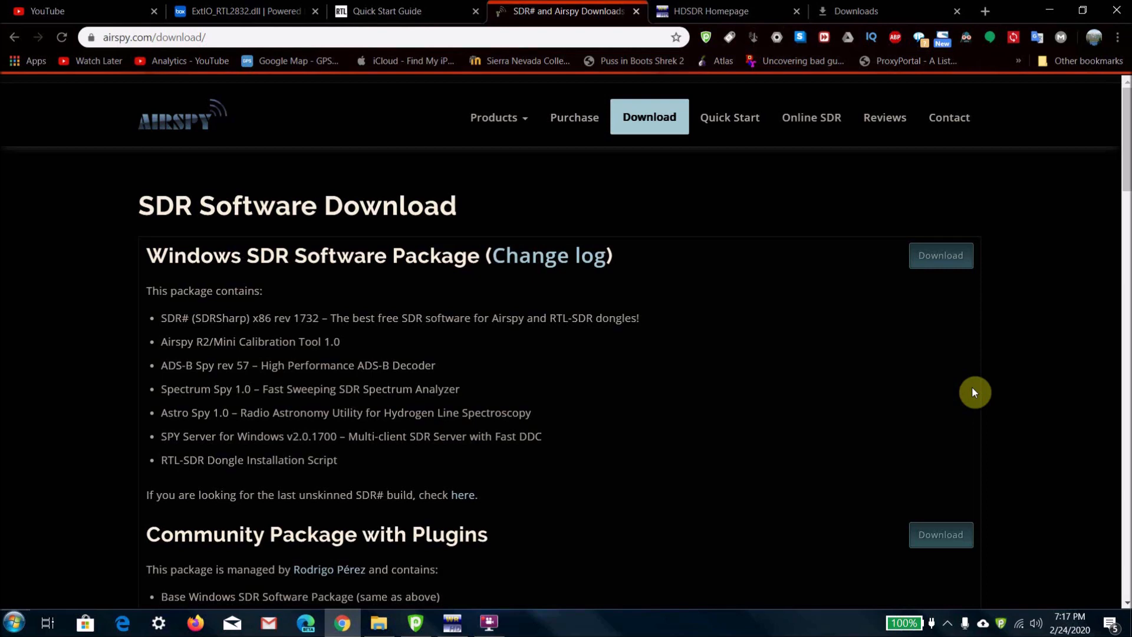
{"action": "mouse_move", "coordinate": [201, 52]}
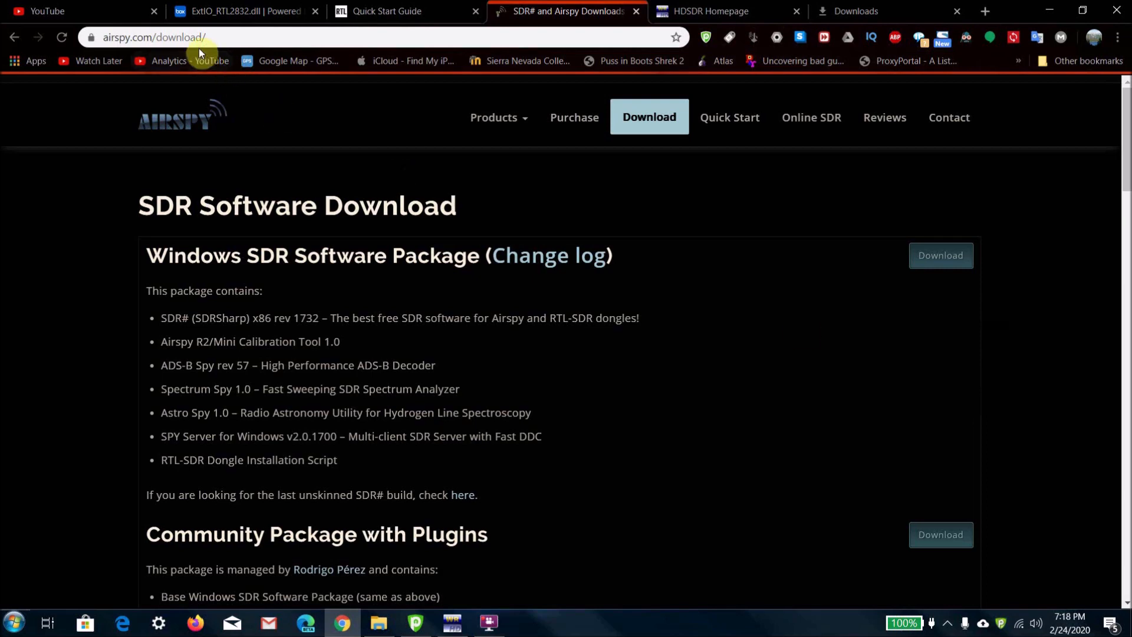
Leave the airspy.com/download page and switch to the HDSDR Homepage tab
{"action": "left_click", "coordinate": [154, 36]}
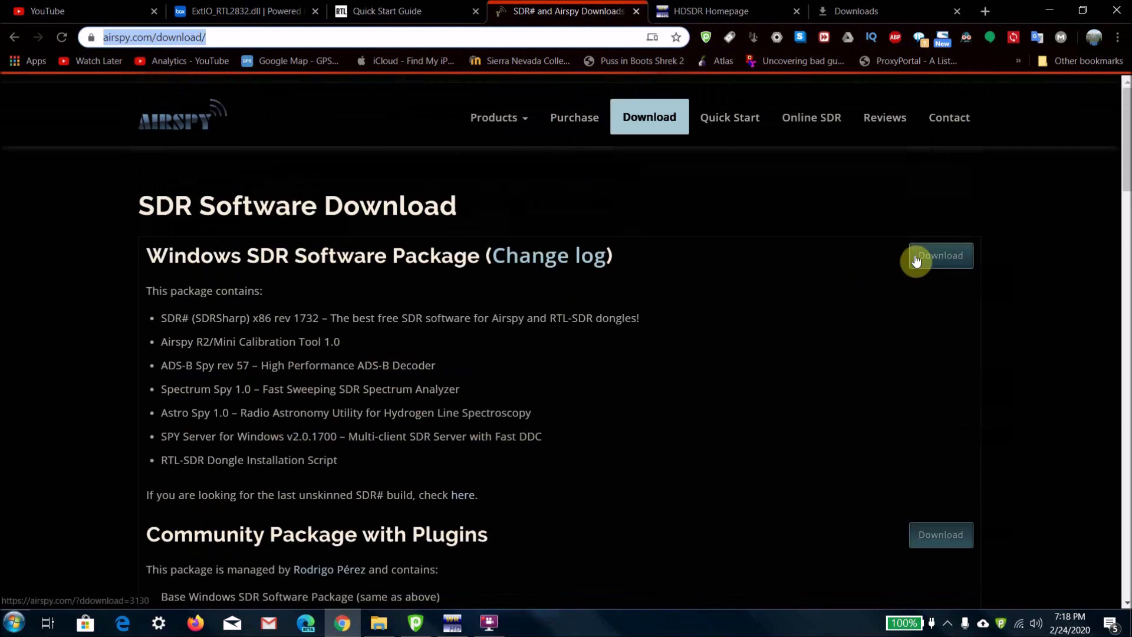
{"action": "mouse_move", "coordinate": [782, 98]}
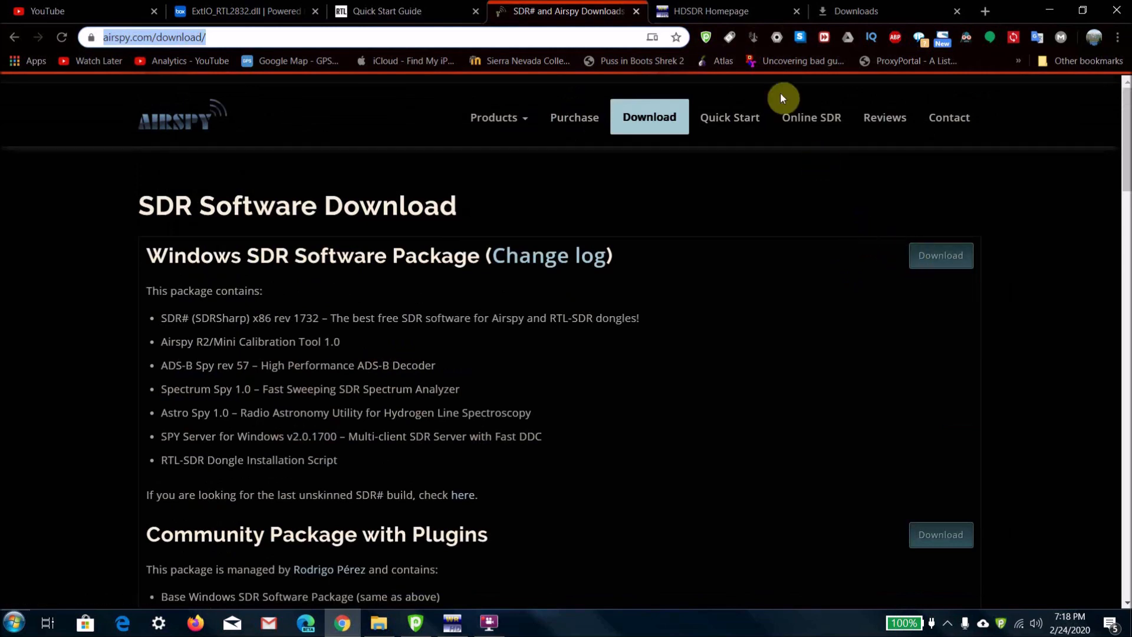
{"action": "left_click", "coordinate": [728, 11]}
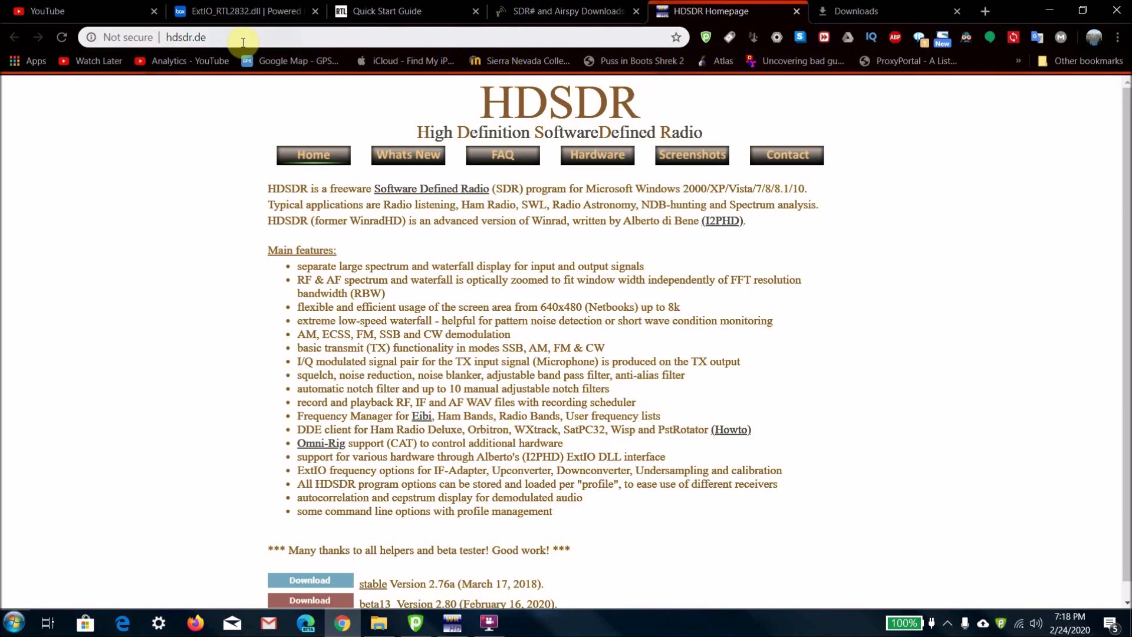
{"action": "scroll", "scroll_direction": "down", "scroll_amount": 3}
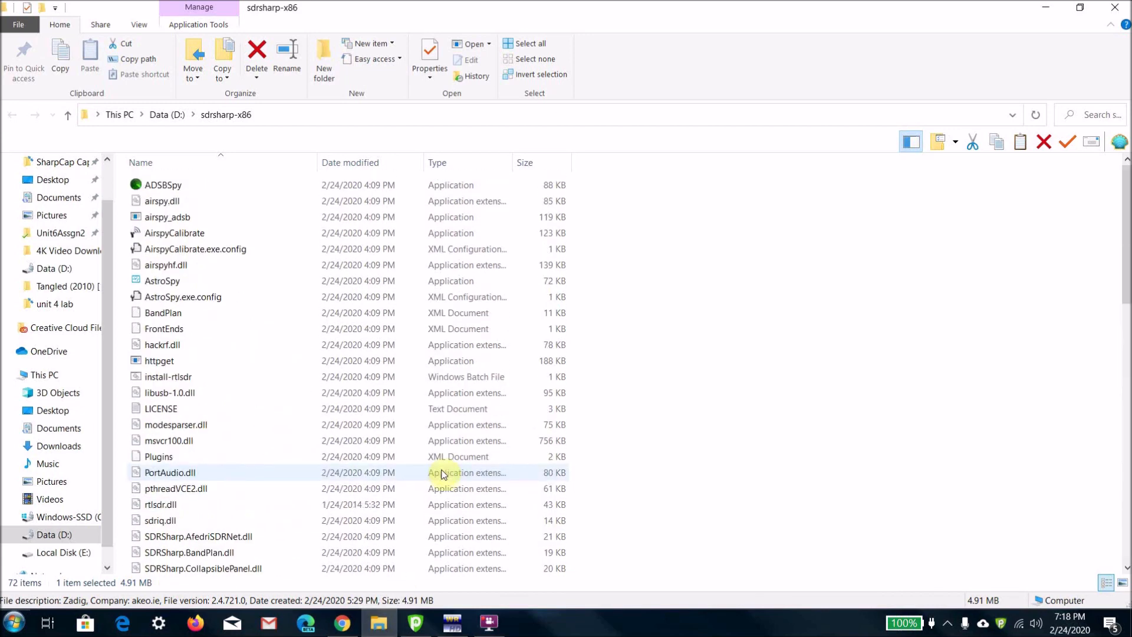
Run install-rtlsdr.bat in the sdrsharp-x86 folder so zadig.exe appears
{"action": "left_click", "coordinate": [168, 376]}
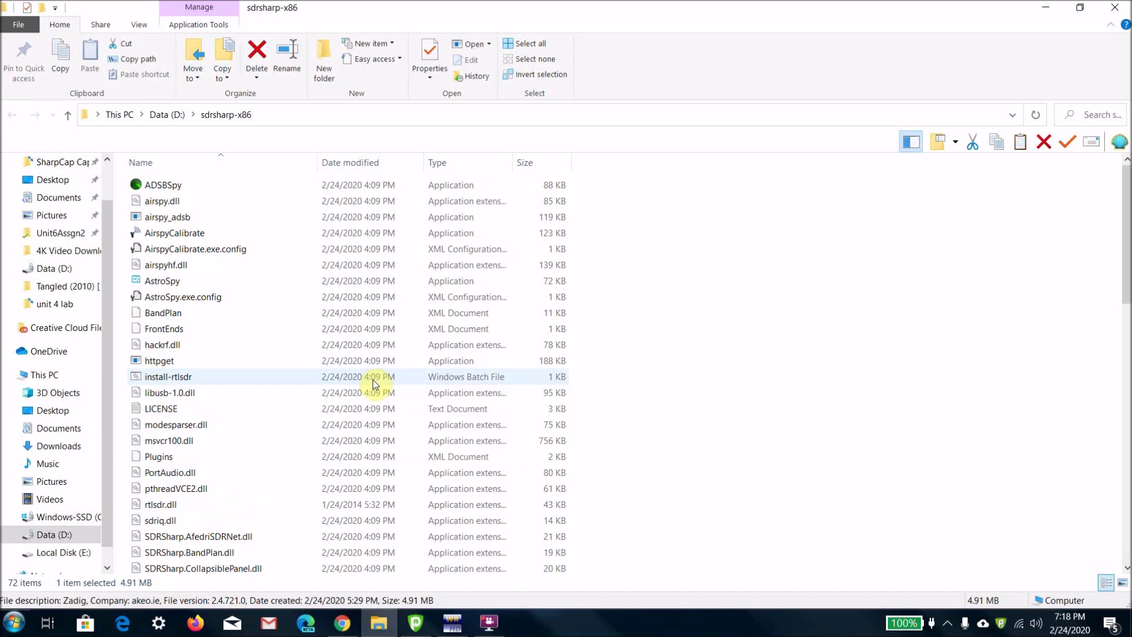
{"action": "left_click", "coordinate": [168, 376]}
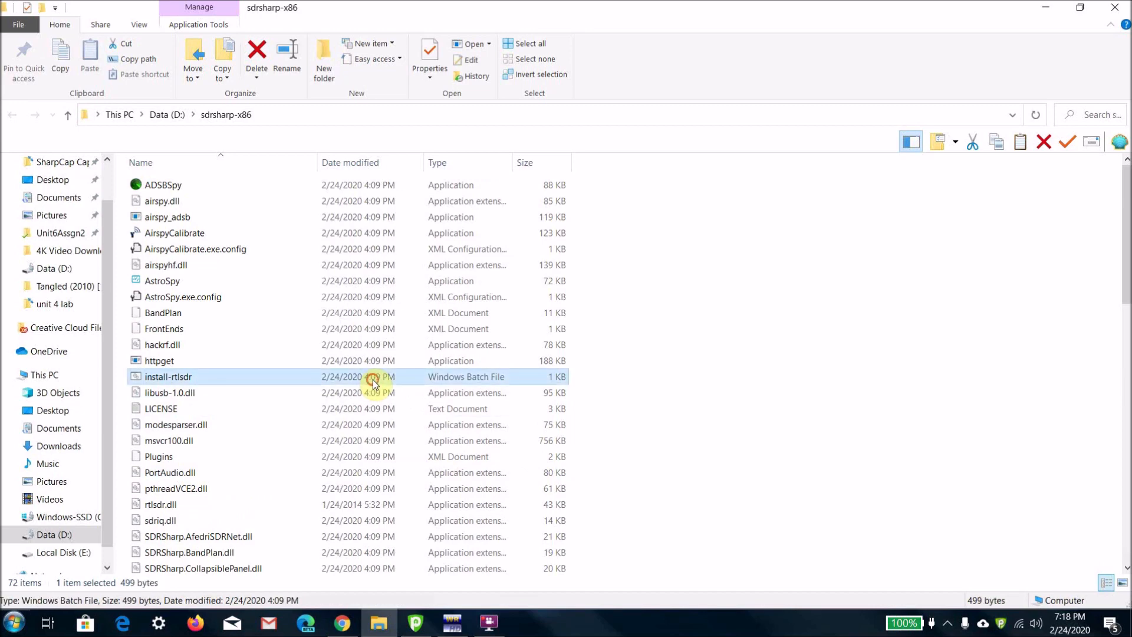
{"action": "double_click", "coordinate": [167, 376]}
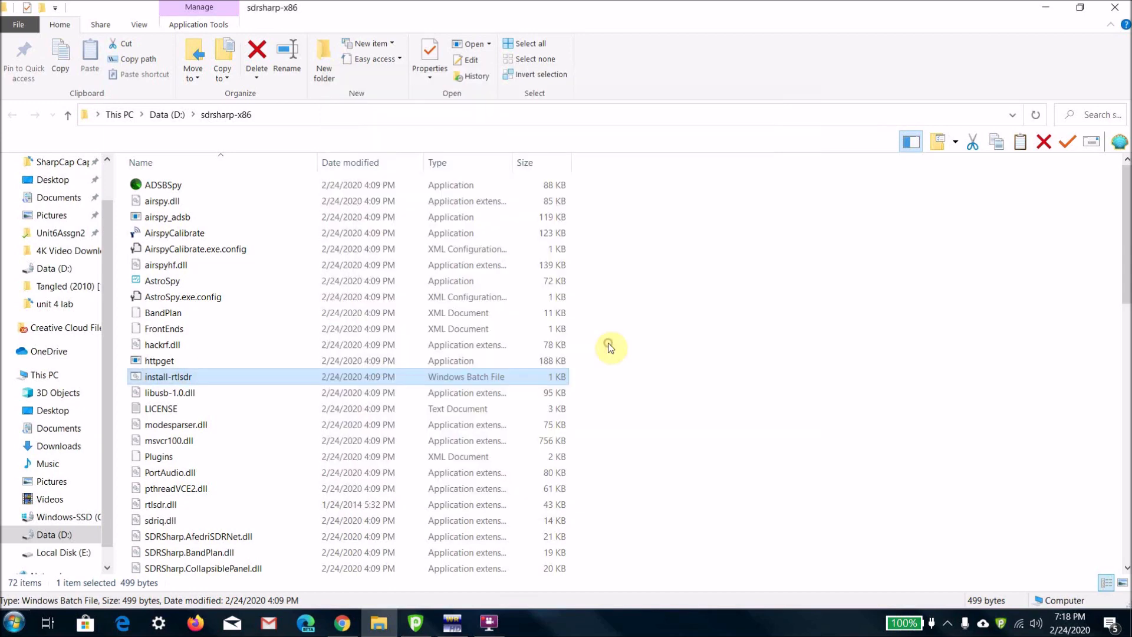
{"action": "double_click", "coordinate": [168, 376]}
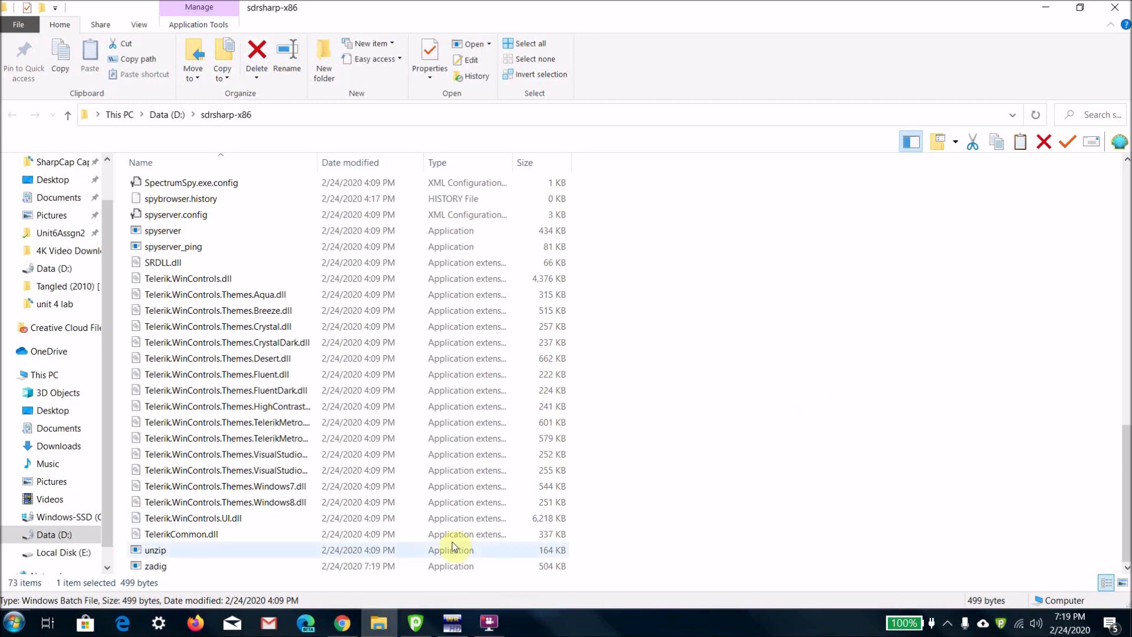
Launch zadig.exe, list all devices and select the dongle's Bulk-In Interface 0
{"action": "double_click", "coordinate": [155, 565]}
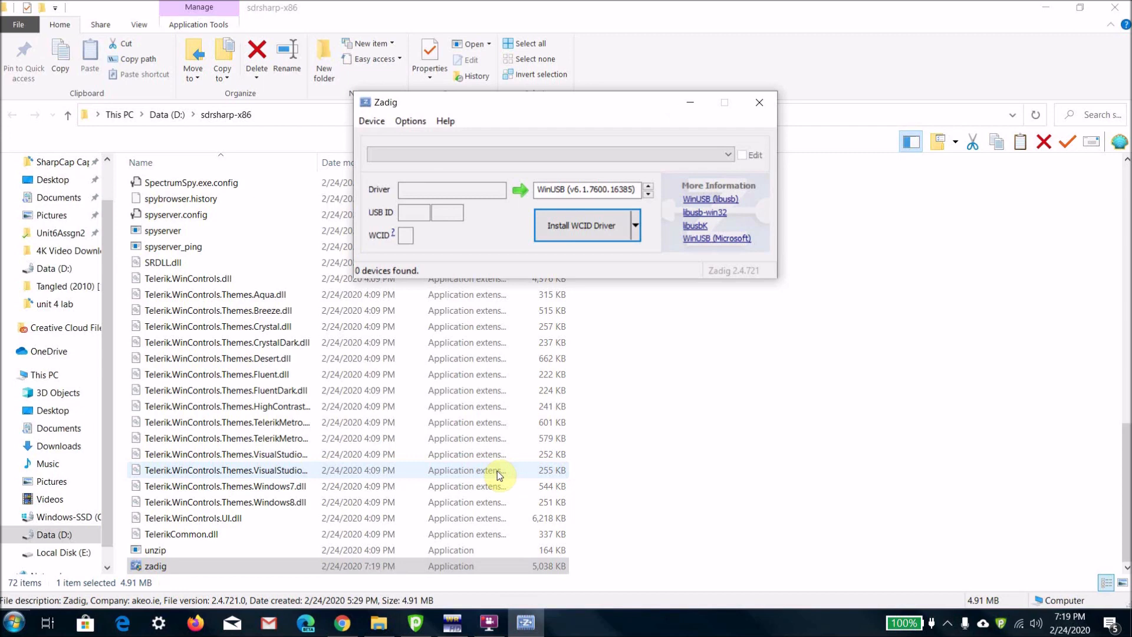
{"action": "left_click", "coordinate": [409, 120]}
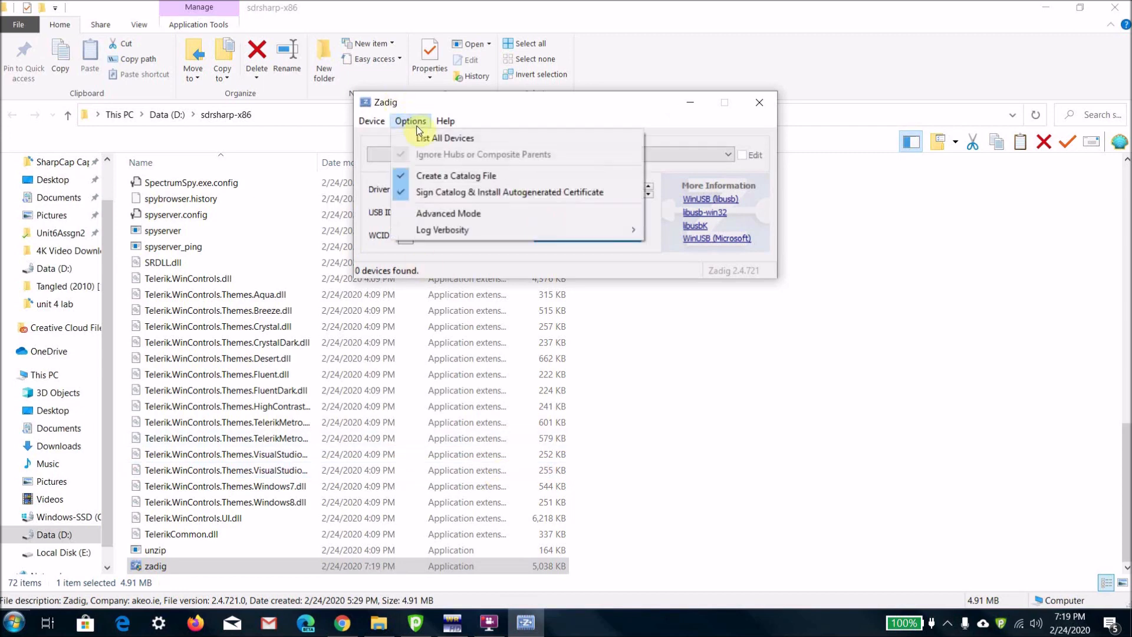
{"action": "left_click", "coordinate": [445, 137]}
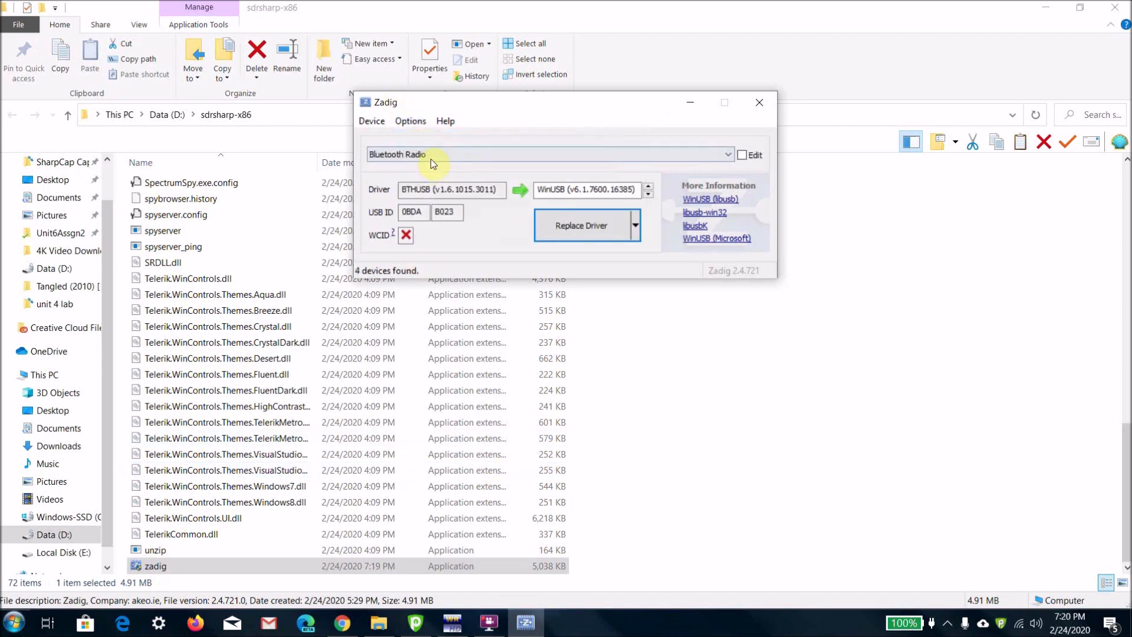
{"action": "left_click", "coordinate": [548, 154]}
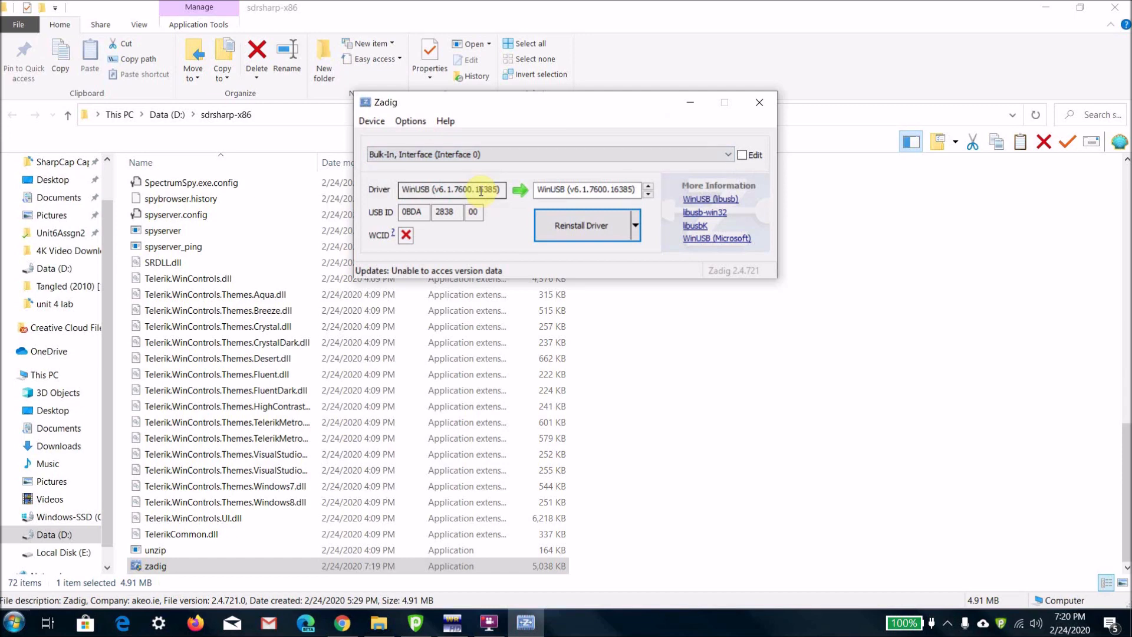
Select Bulk-In Interface 1 to confirm WinUSB as well, then close Zadig
{"action": "left_click", "coordinate": [727, 153]}
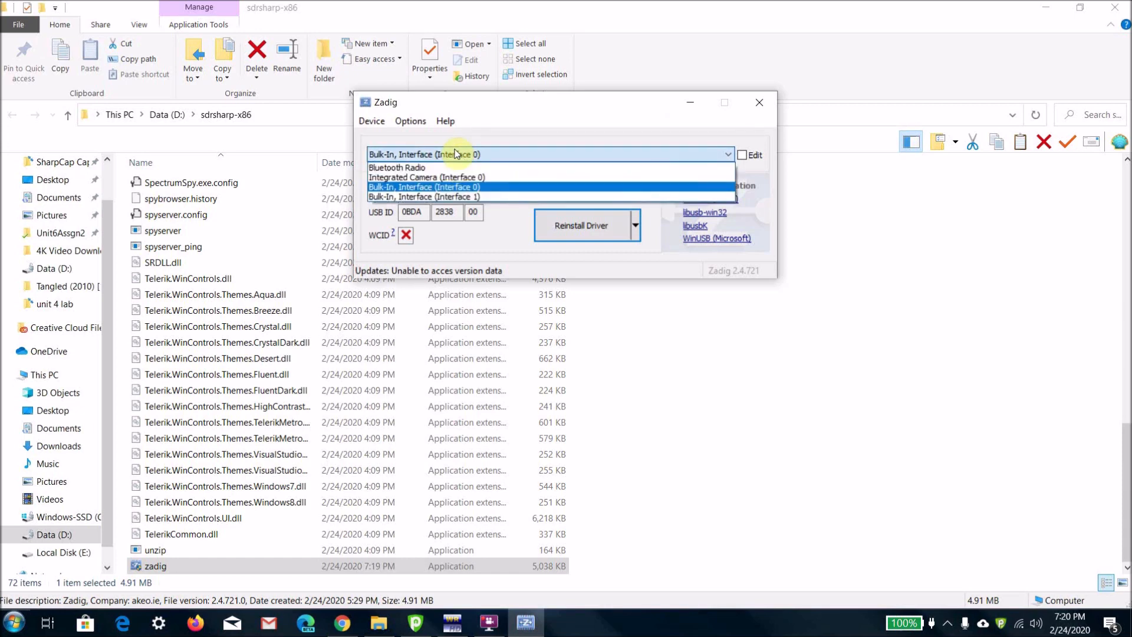
{"action": "left_click", "coordinate": [424, 197]}
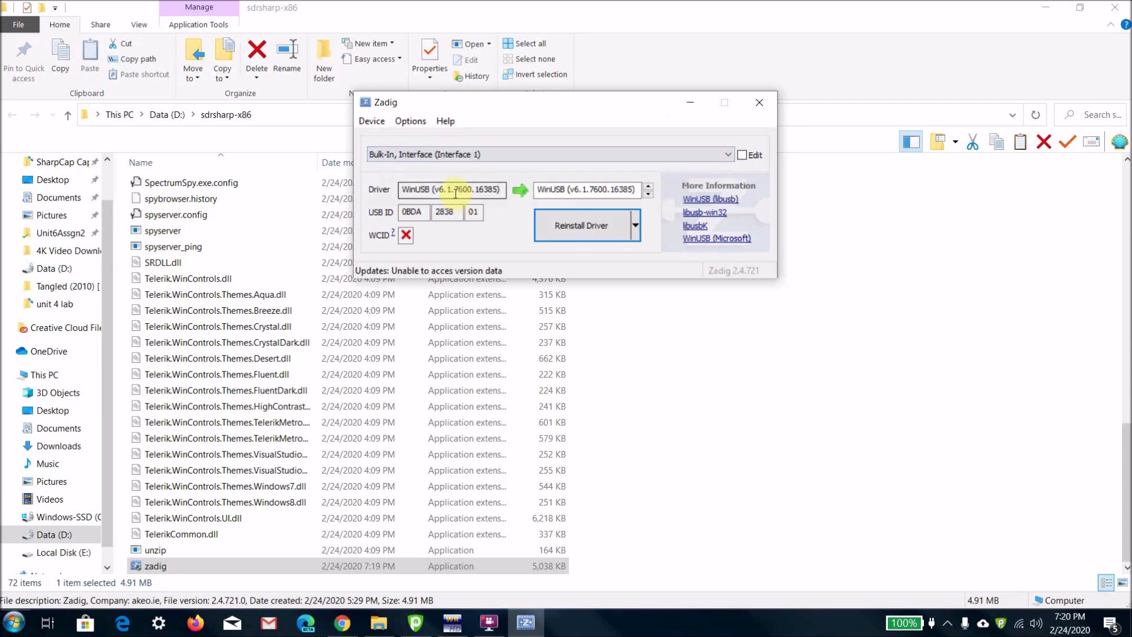
{"action": "mouse_move", "coordinate": [452, 189]}
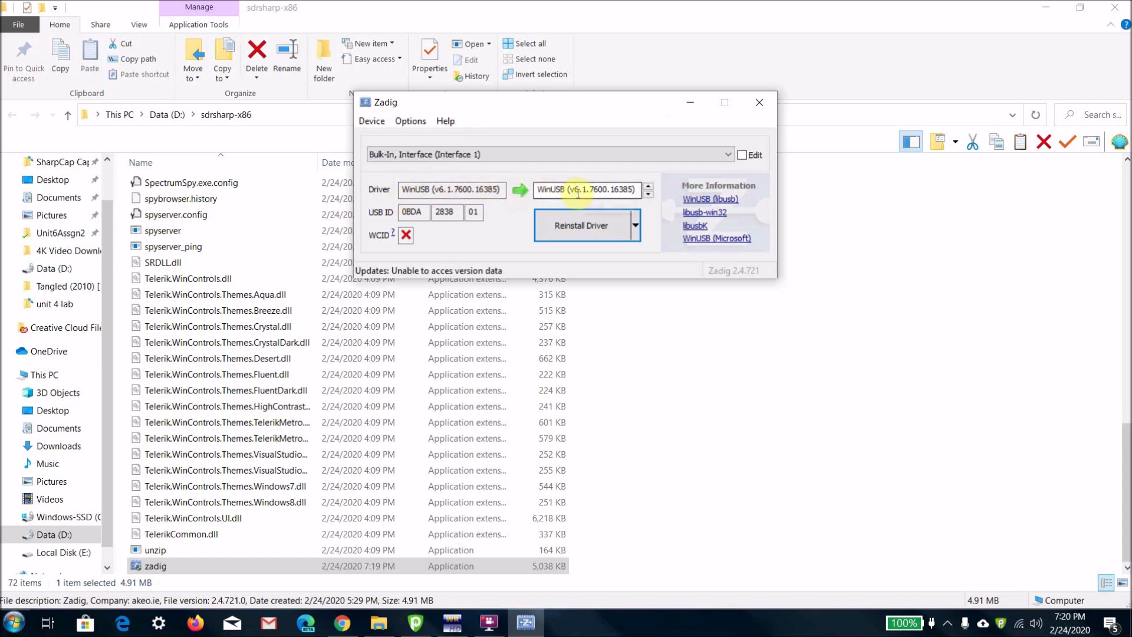
{"action": "mouse_move", "coordinate": [586, 188]}
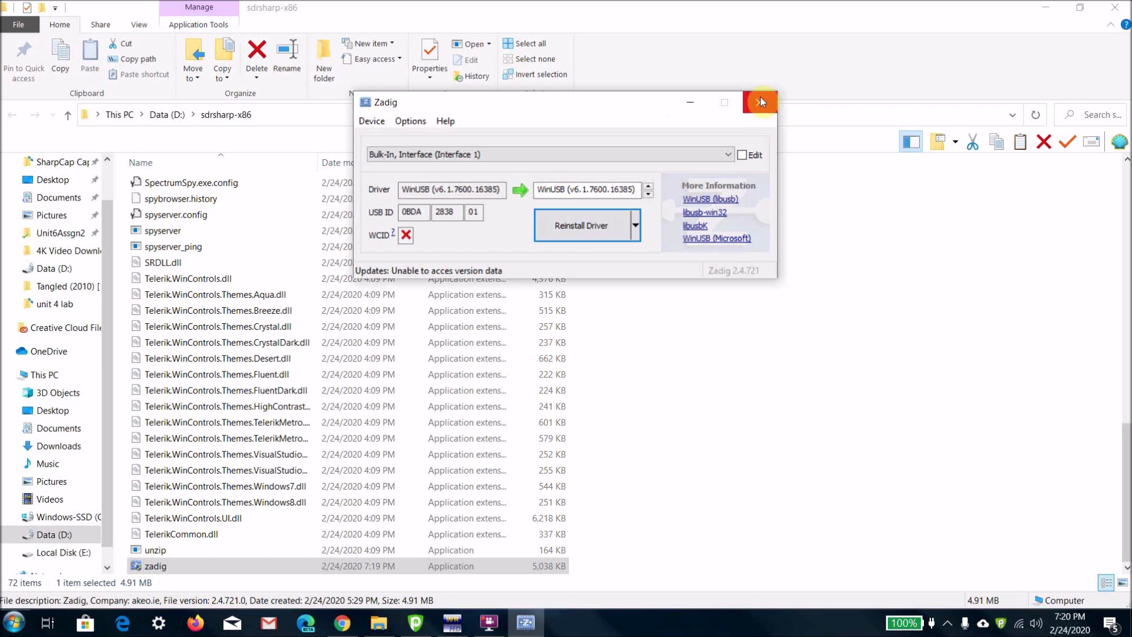
{"action": "left_click", "coordinate": [760, 102]}
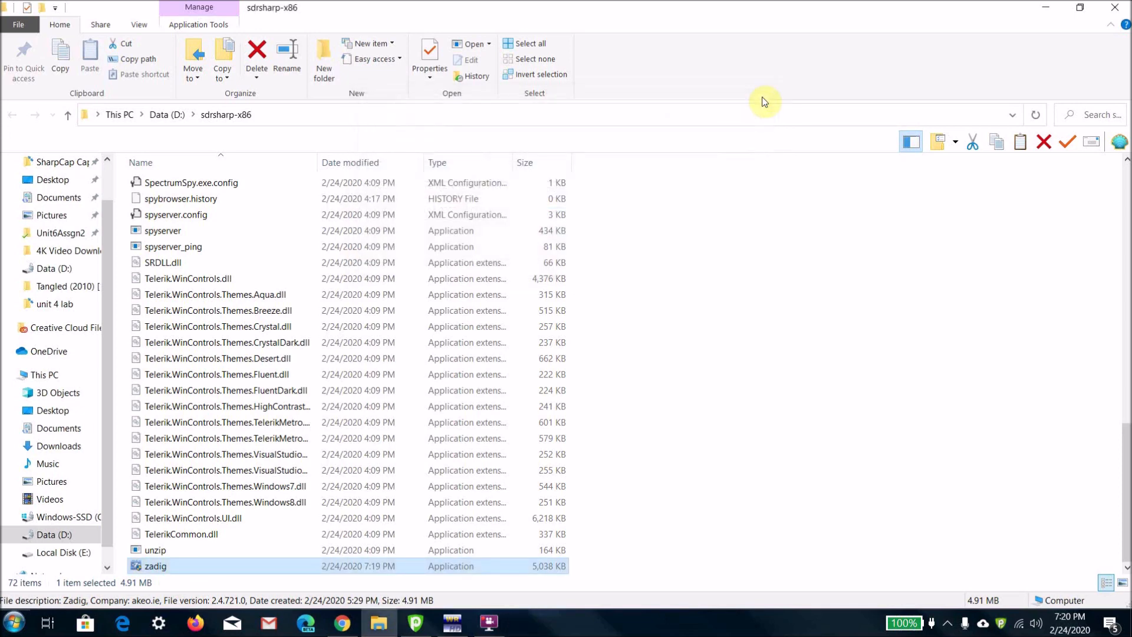
{"action": "mouse_move", "coordinate": [356, 621]}
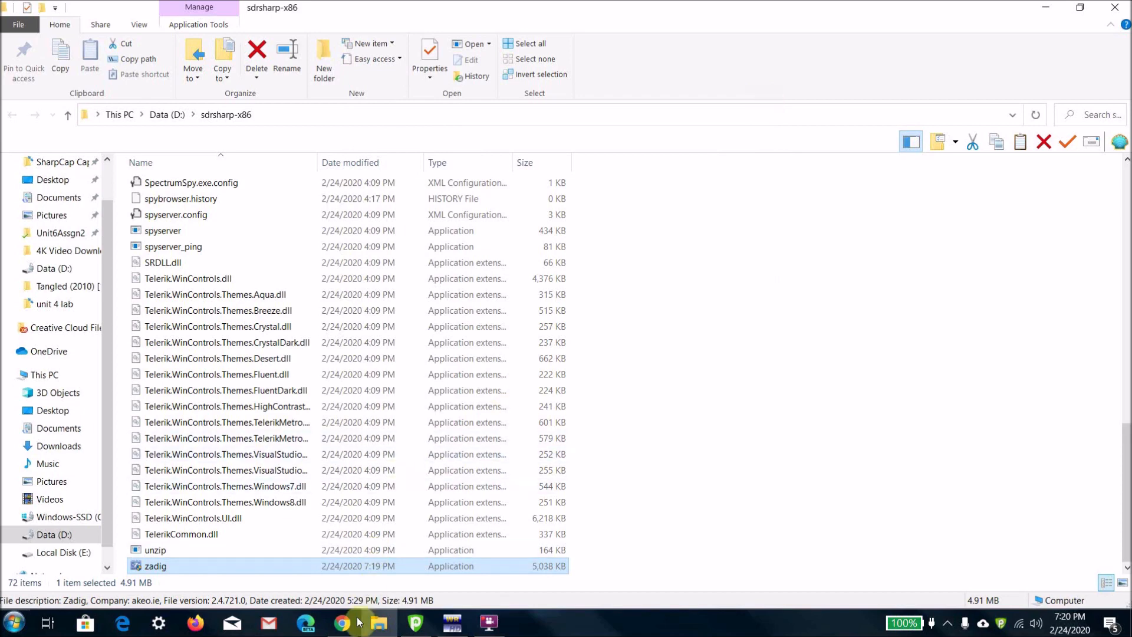
{"action": "mouse_move", "coordinate": [342, 622]}
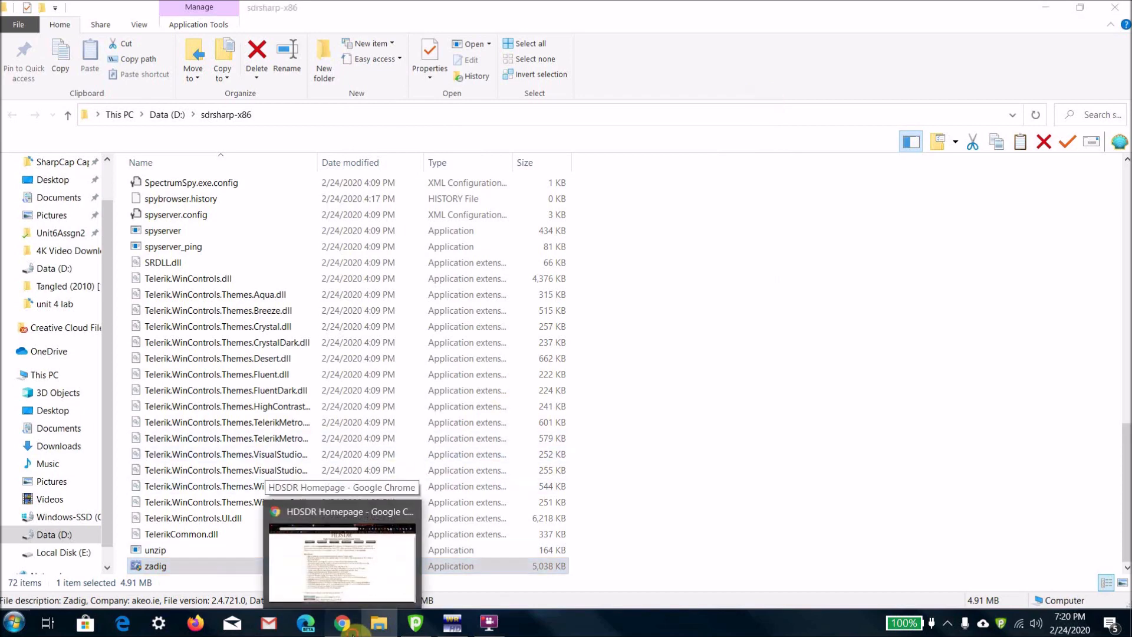
Revisit the HDSDR homepage and the Box ExtIO_RTL2832.dll page, then return to HDSDR
{"action": "left_click", "coordinate": [341, 623]}
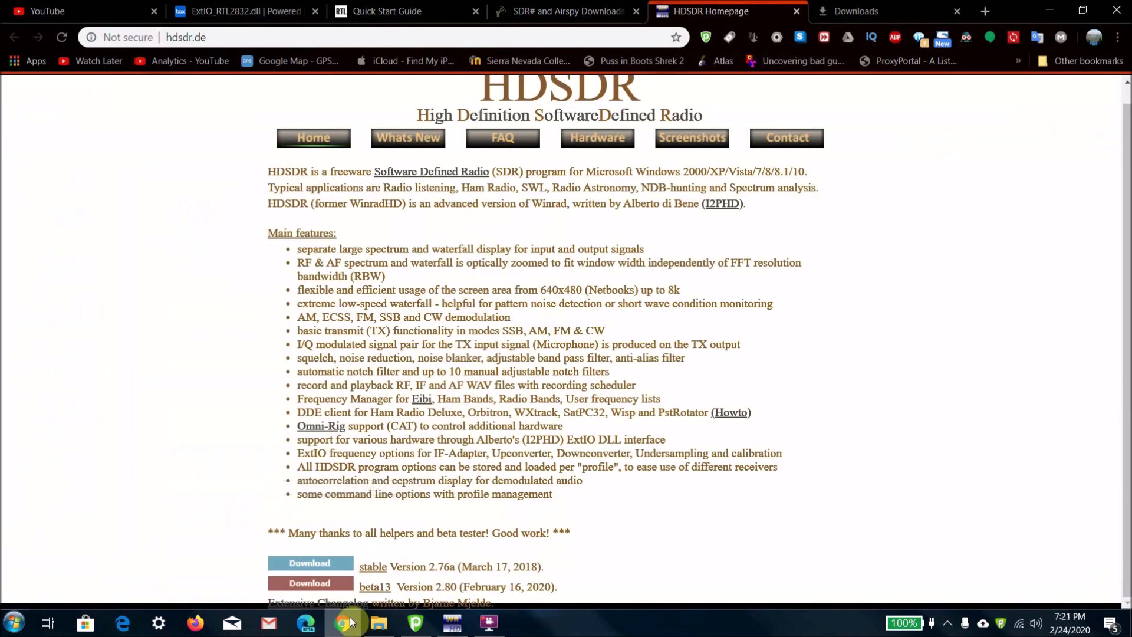
{"action": "left_click", "coordinate": [238, 10]}
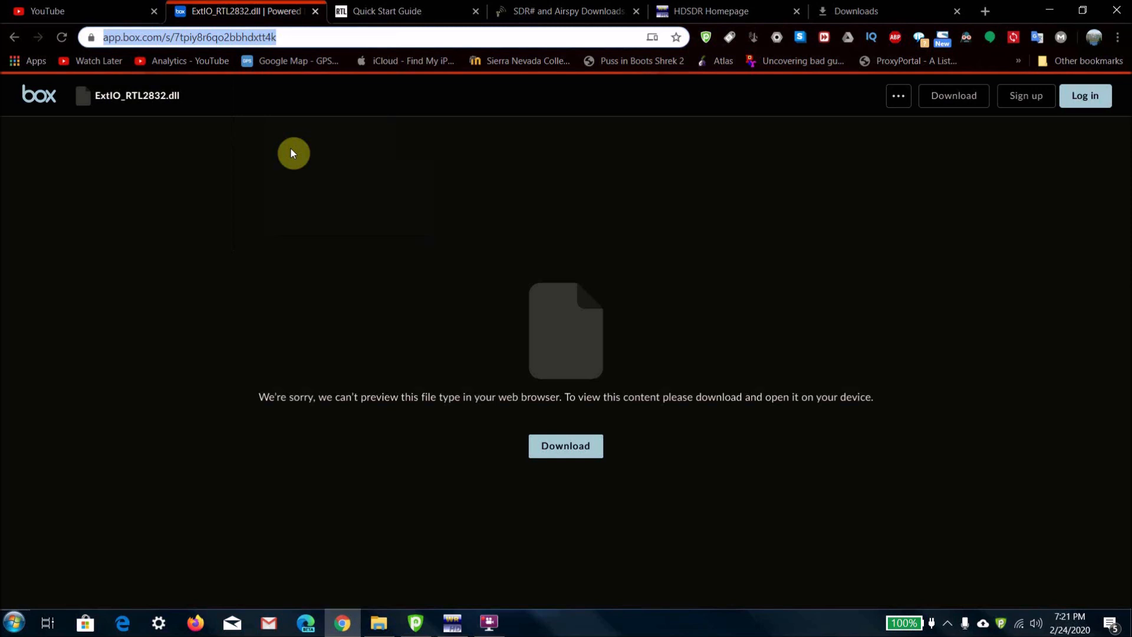
{"action": "left_click", "coordinate": [451, 622]}
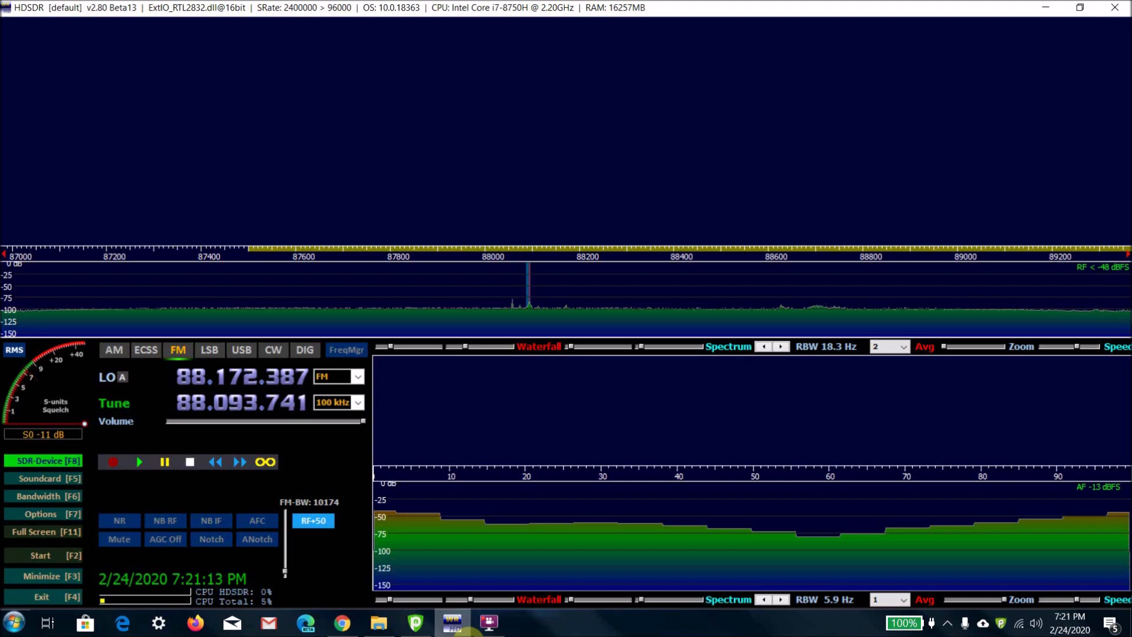
{"action": "left_click", "coordinate": [342, 623]}
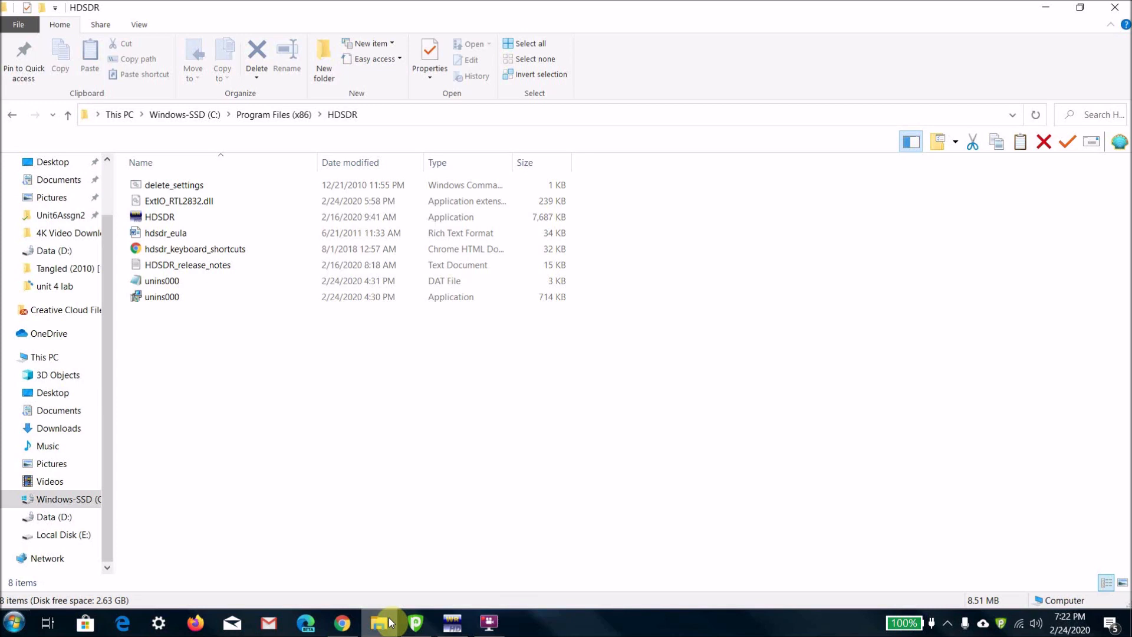
Show HDSDR.exe and ExtIO_RTL2832.dll together in C:\Program Files (x86)\HDSDR
{"action": "left_click", "coordinate": [157, 217]}
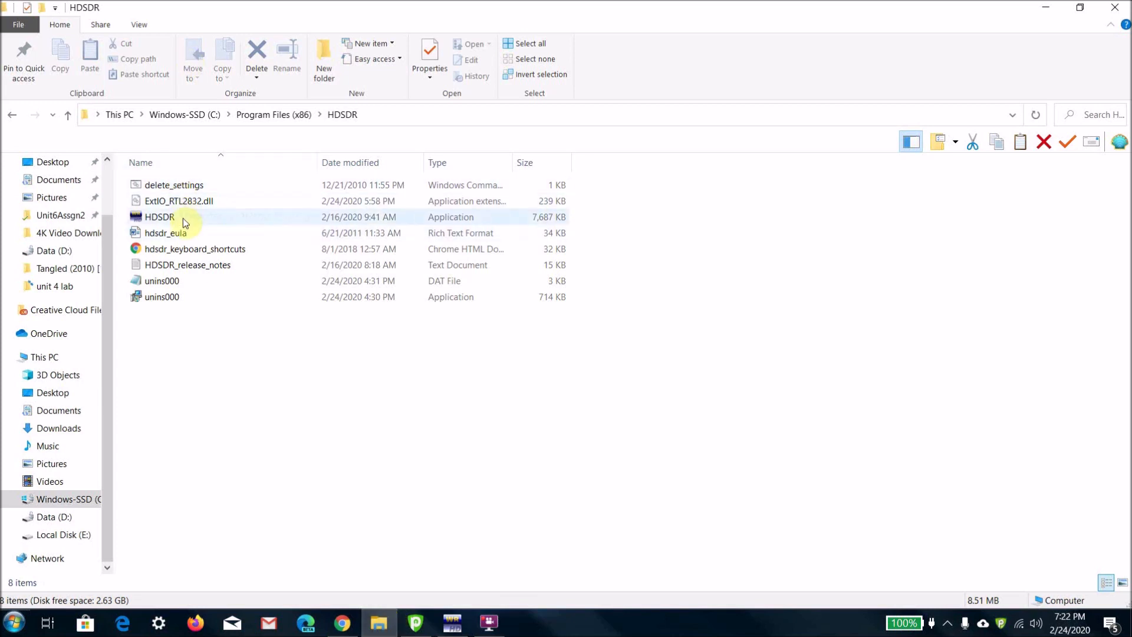
{"action": "left_click", "coordinate": [178, 200]}
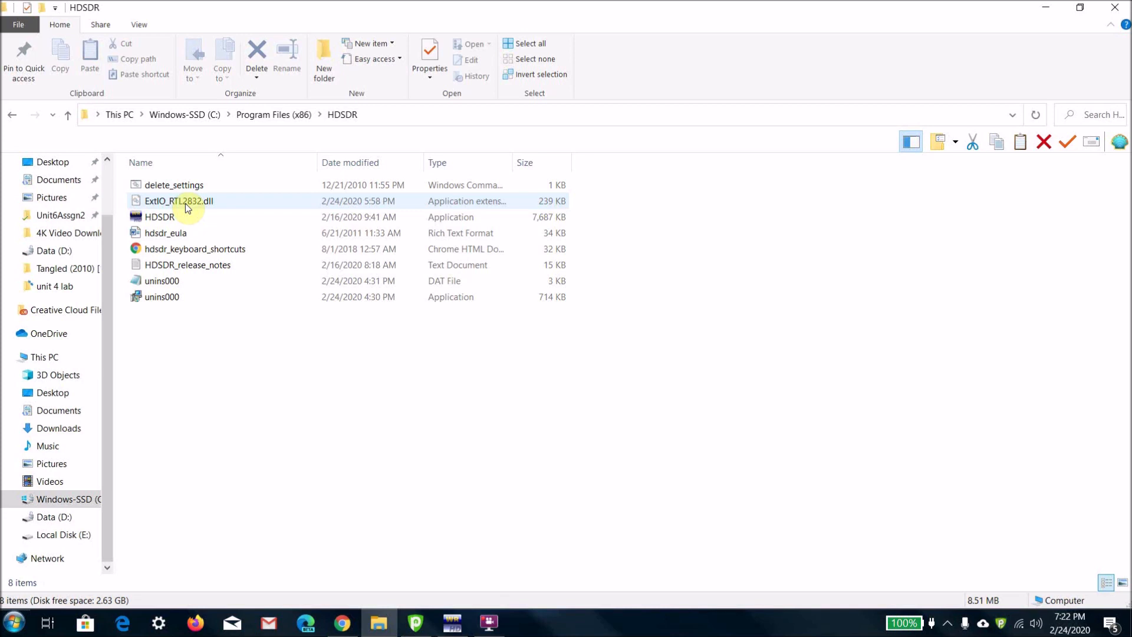
{"action": "left_click", "coordinate": [373, 485]}
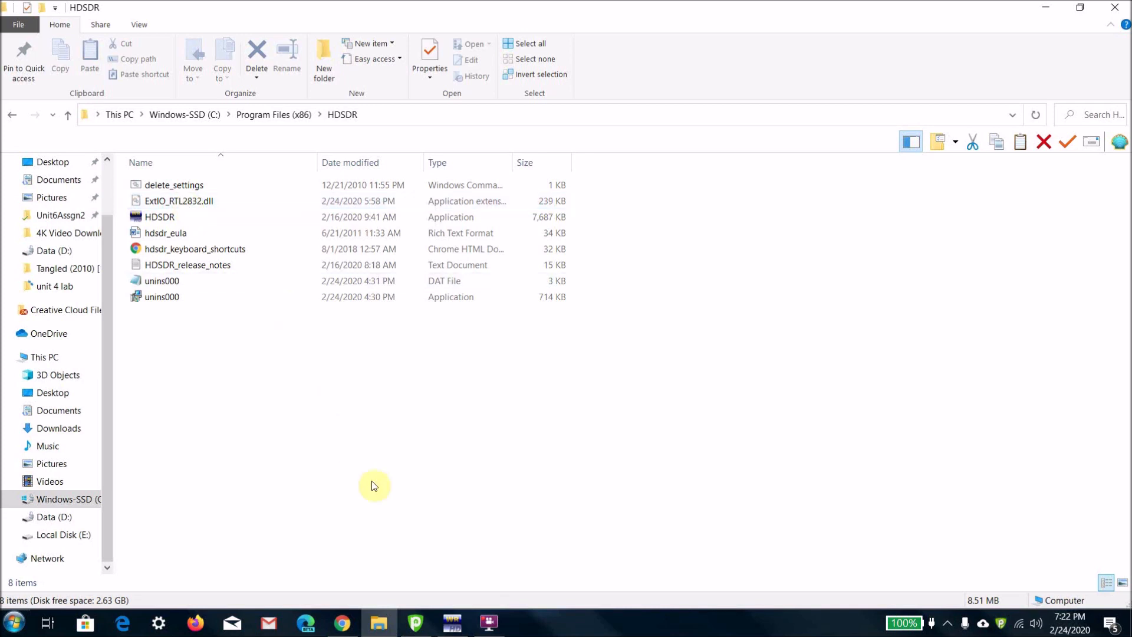
{"action": "mouse_move", "coordinate": [104, 133]}
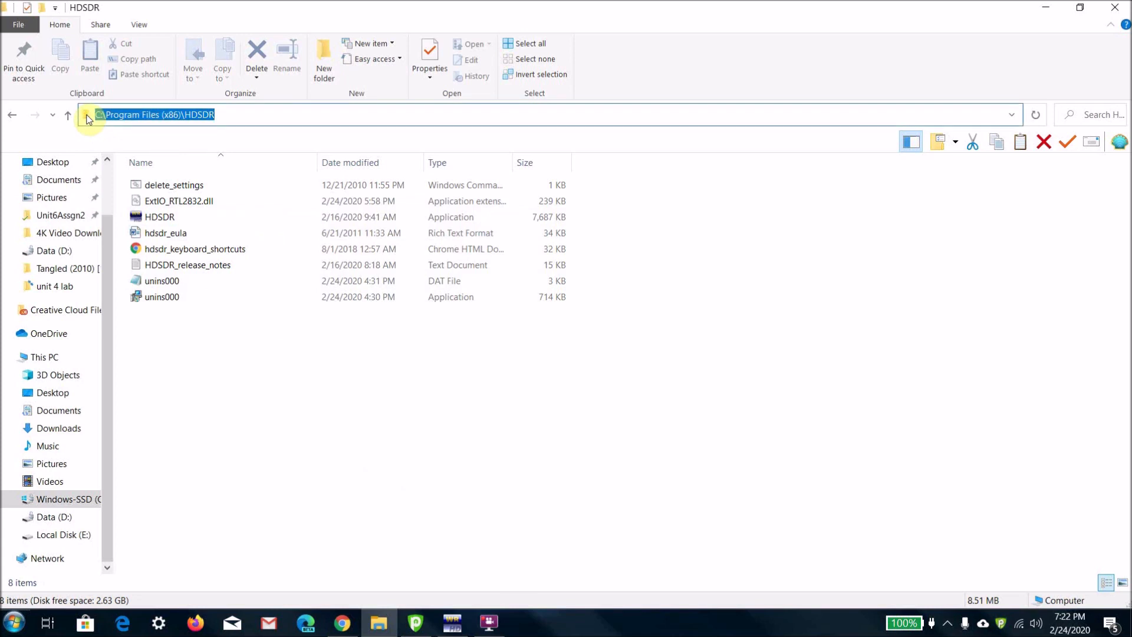
{"action": "left_click", "coordinate": [328, 343]}
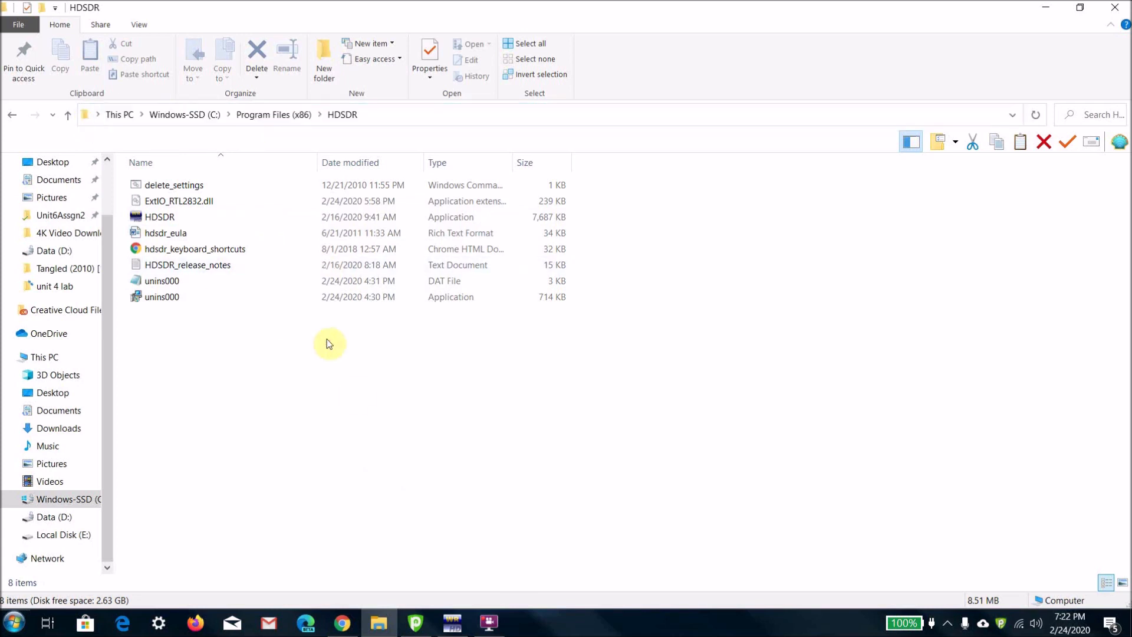
{"action": "mouse_move", "coordinate": [455, 574]}
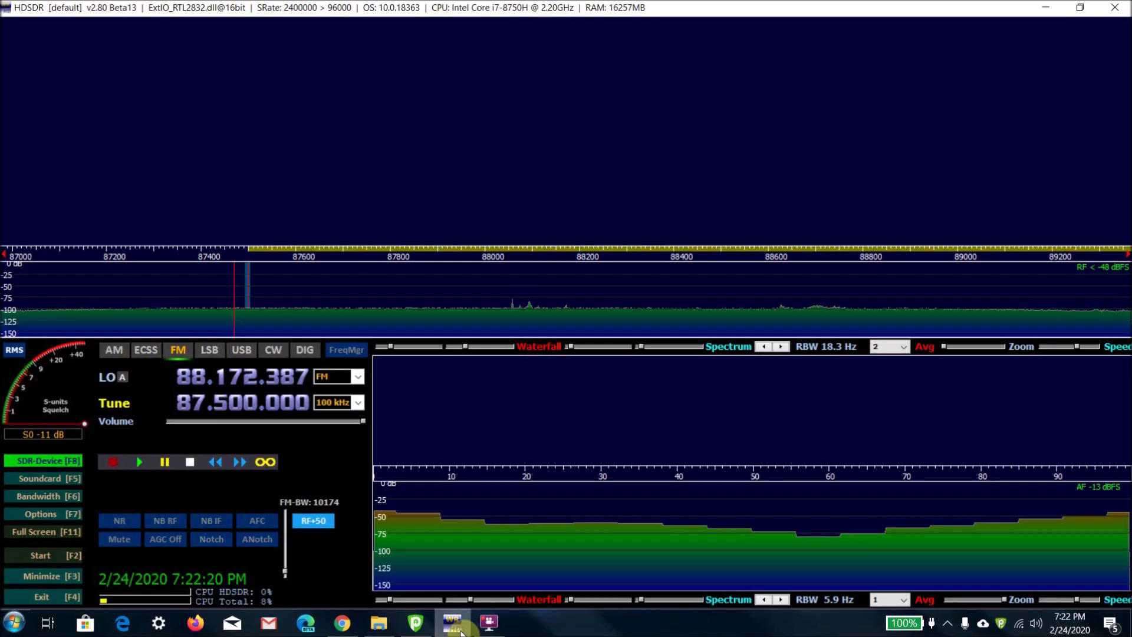
{"action": "left_click", "coordinate": [44, 461]}
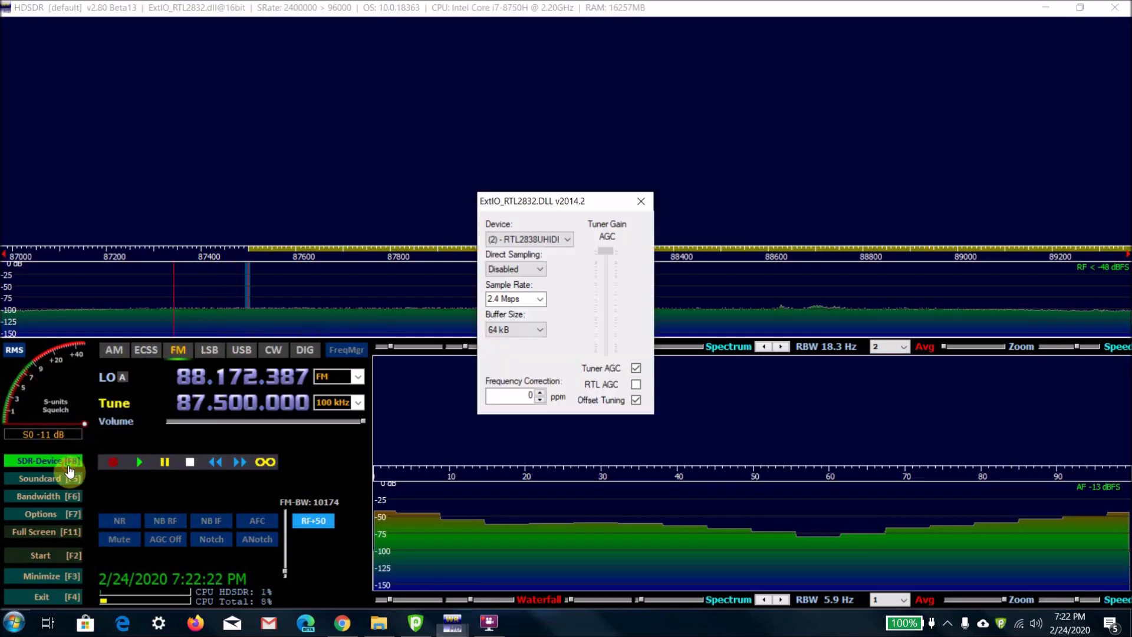
{"action": "mouse_move", "coordinate": [382, 347]}
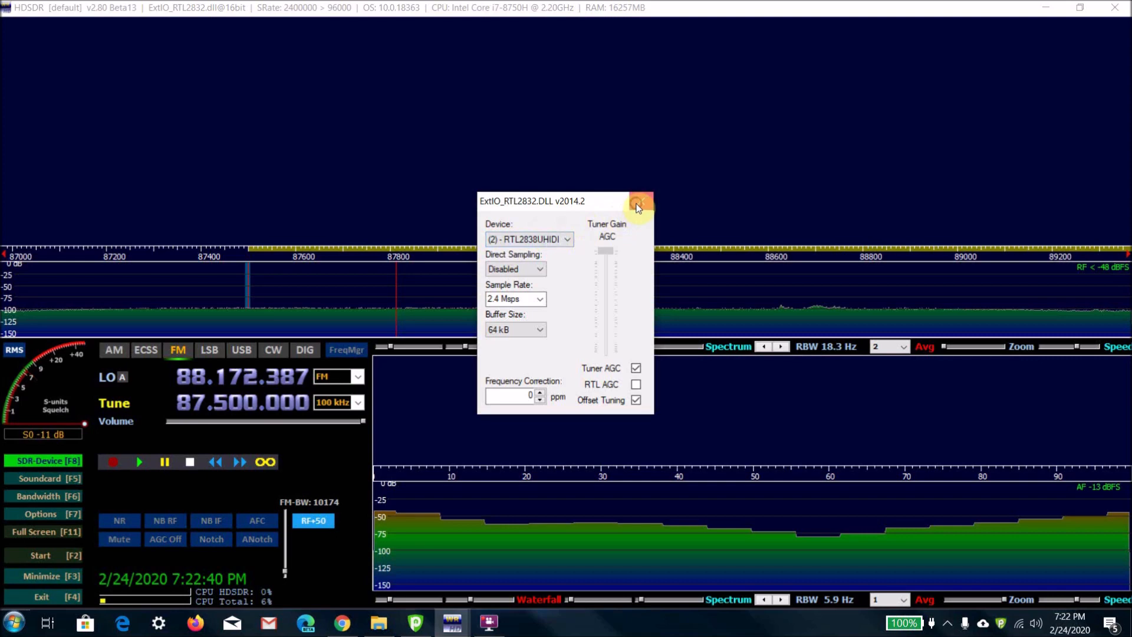
{"action": "left_click", "coordinate": [637, 202]}
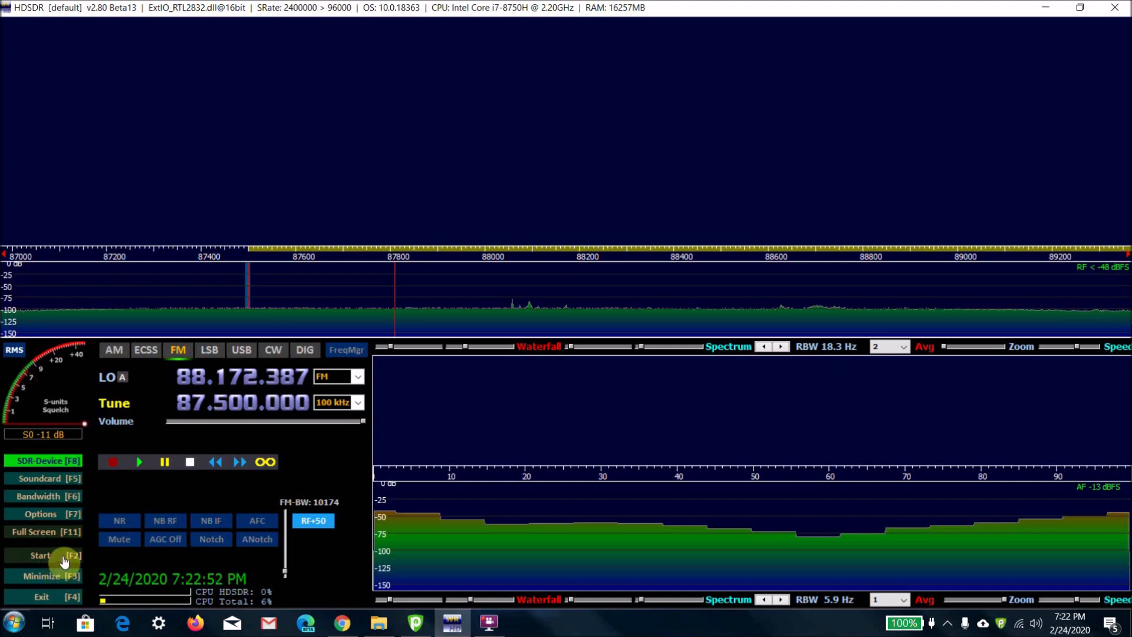
Start receiving with Start [F2] and tune to the strong station at 88.100 MHz
{"action": "left_click", "coordinate": [44, 554]}
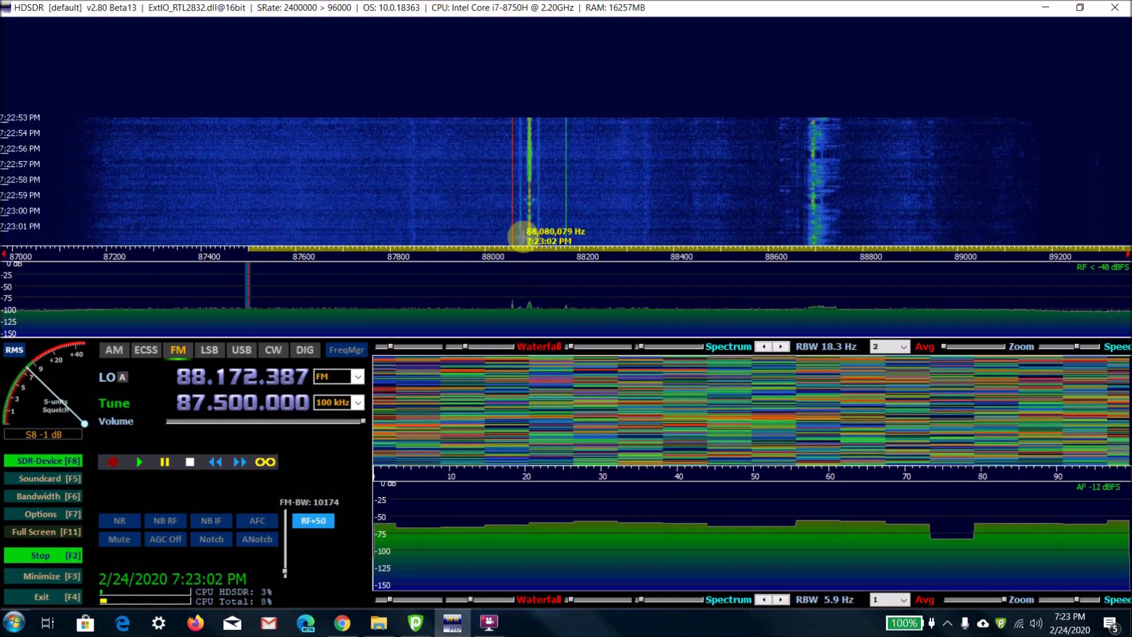
{"action": "left_click", "coordinate": [208, 349]}
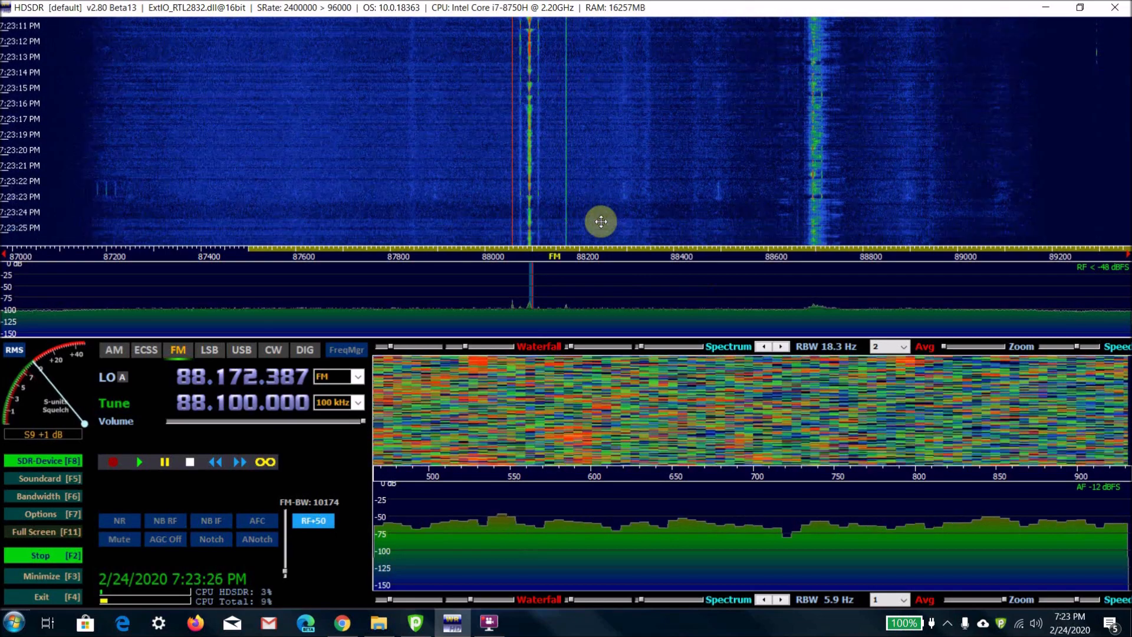
{"action": "mouse_move", "coordinate": [530, 294]}
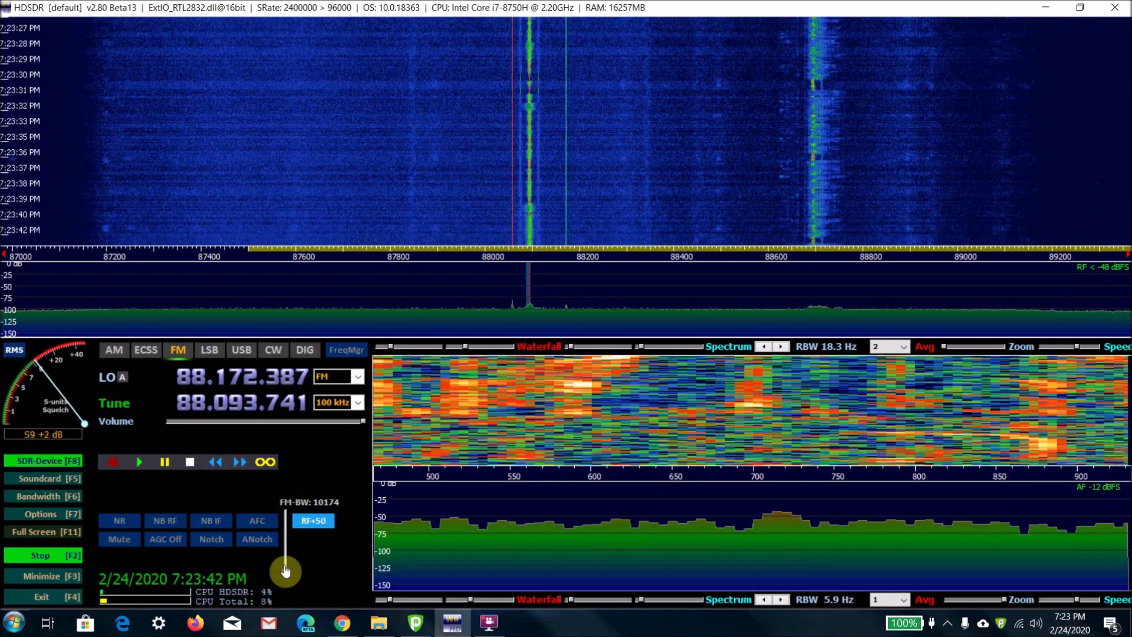
Raise the FM-BW slider to about 18348 Hz, then tune to the station at 88.695 MHz
{"action": "left_click_drag", "start_coordinate": [285, 571], "coordinate": [285, 561]}
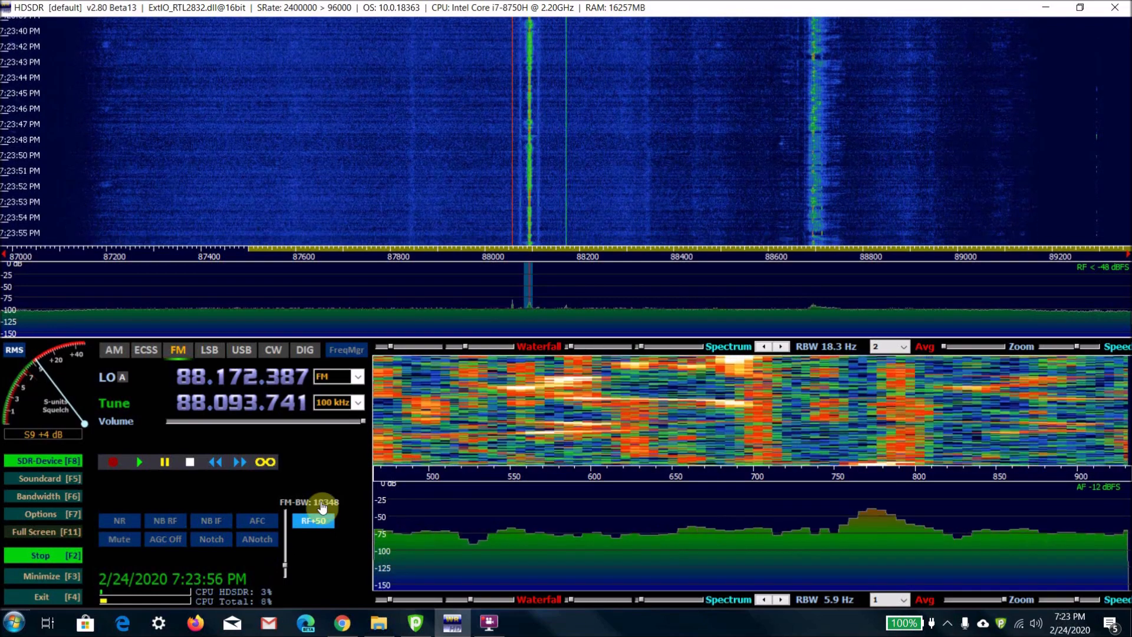
{"action": "left_click", "coordinate": [815, 210]}
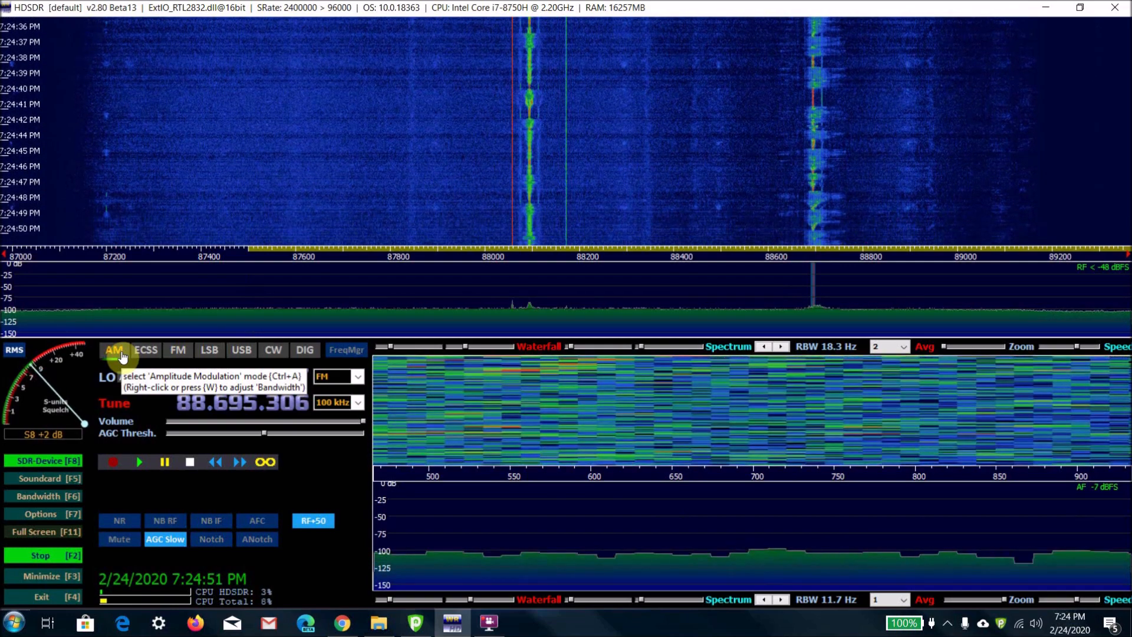
Select FM demodulation for 88.695 MHz with a 96000 Hz bandwidth
{"action": "left_click", "coordinate": [488, 622]}
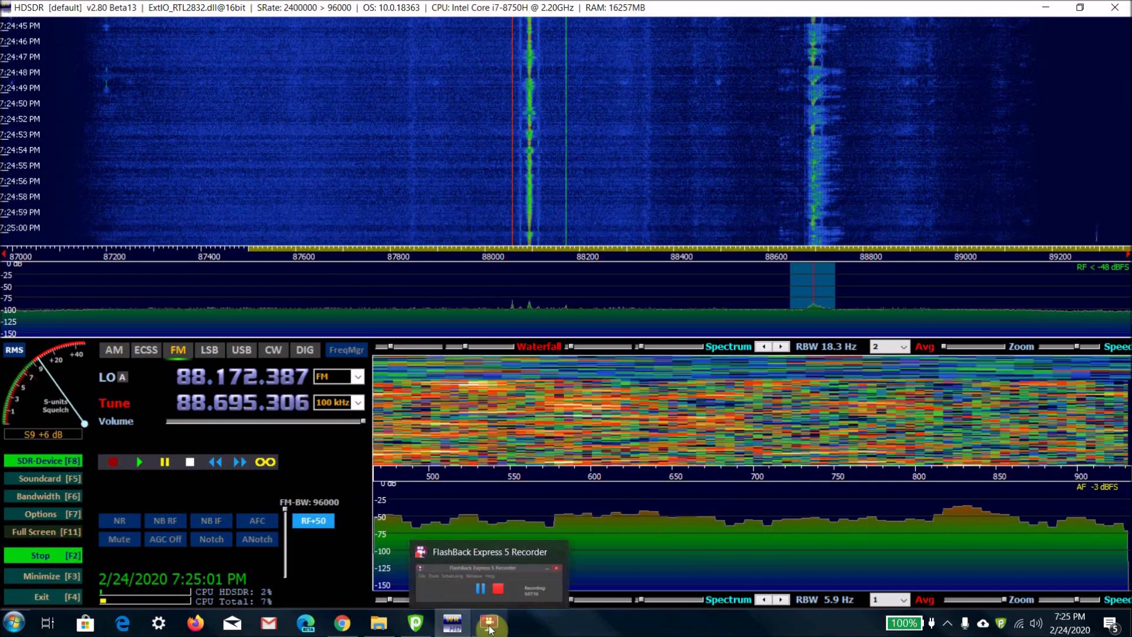